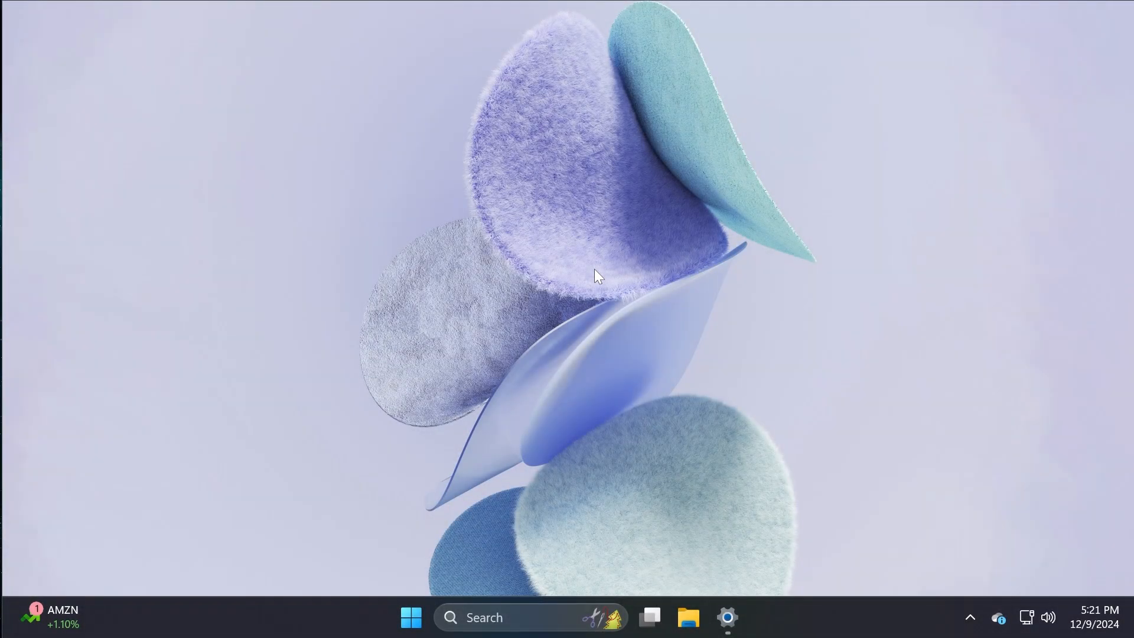
mouse_move(727, 617)
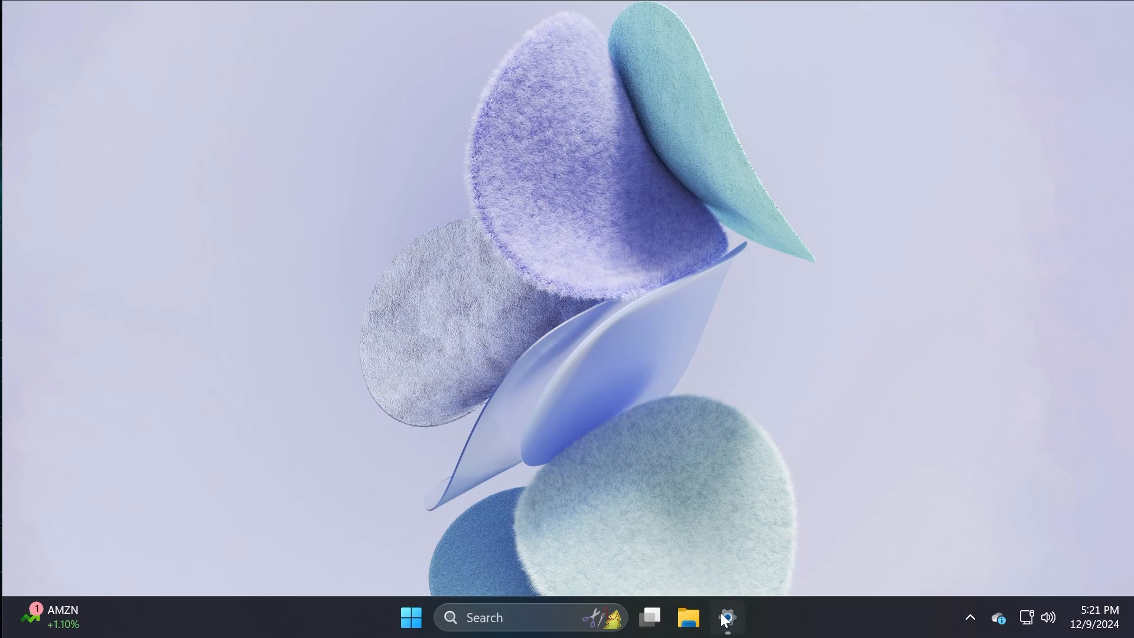
Open Edge to browse Intel's NPU Driver download page and AMD's Drivers and Support tab
click(725, 617)
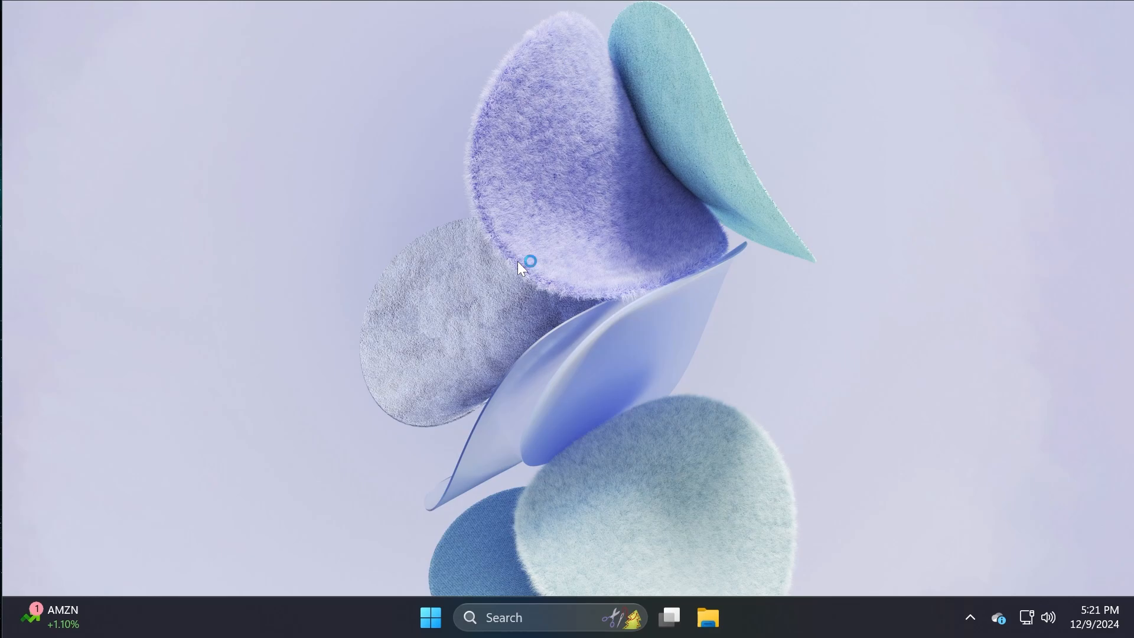
mouse_move(489, 284)
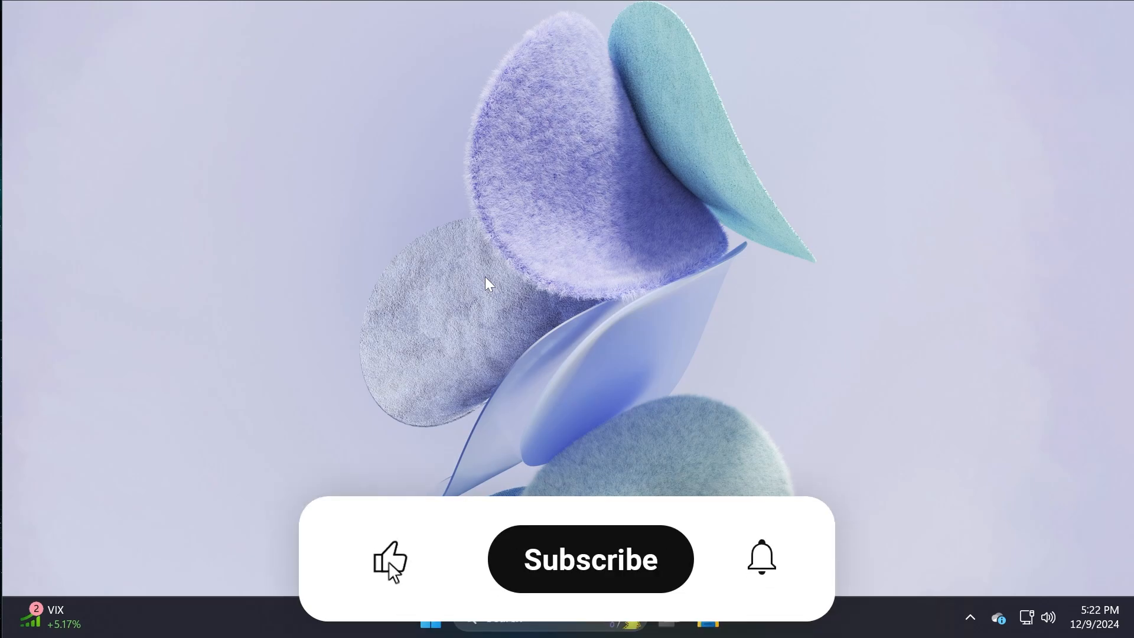
click(590, 559)
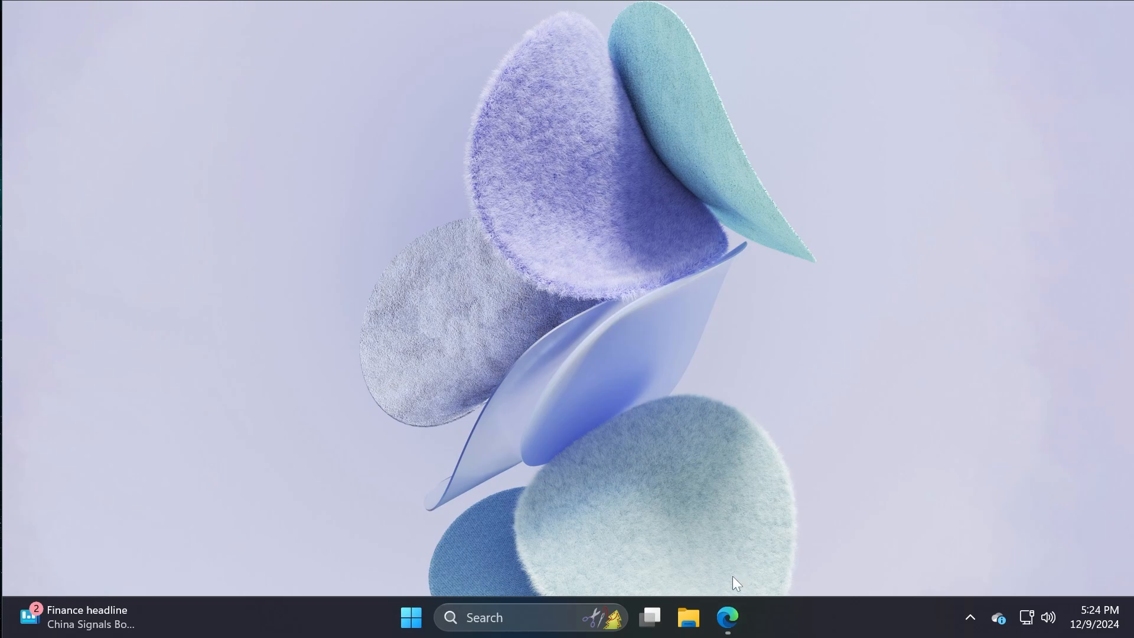
click(727, 616)
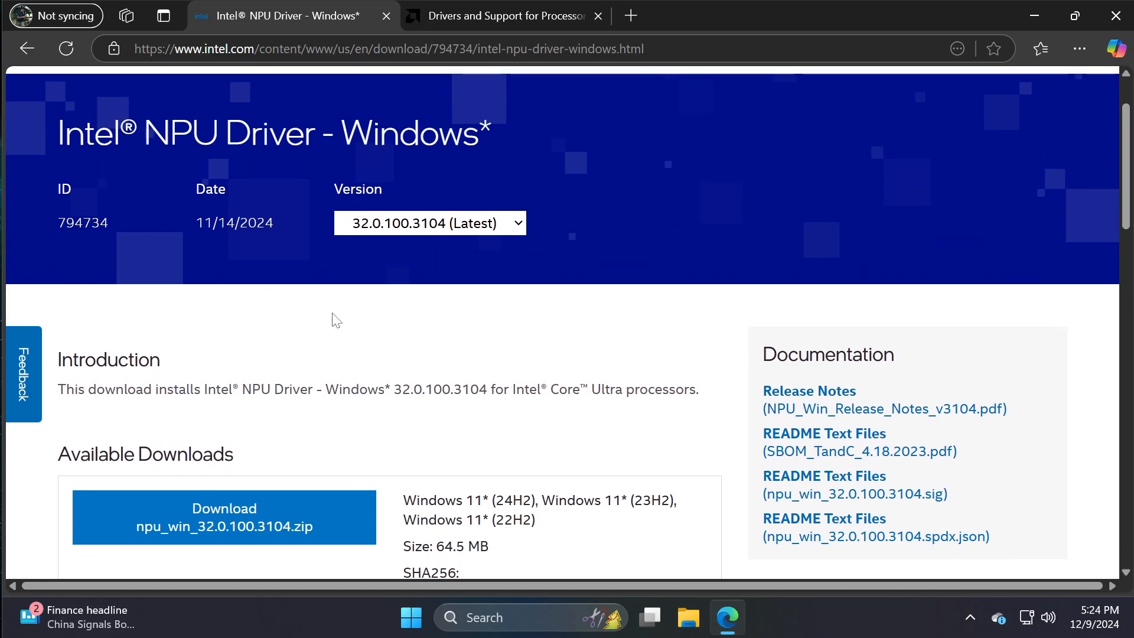
click(504, 16)
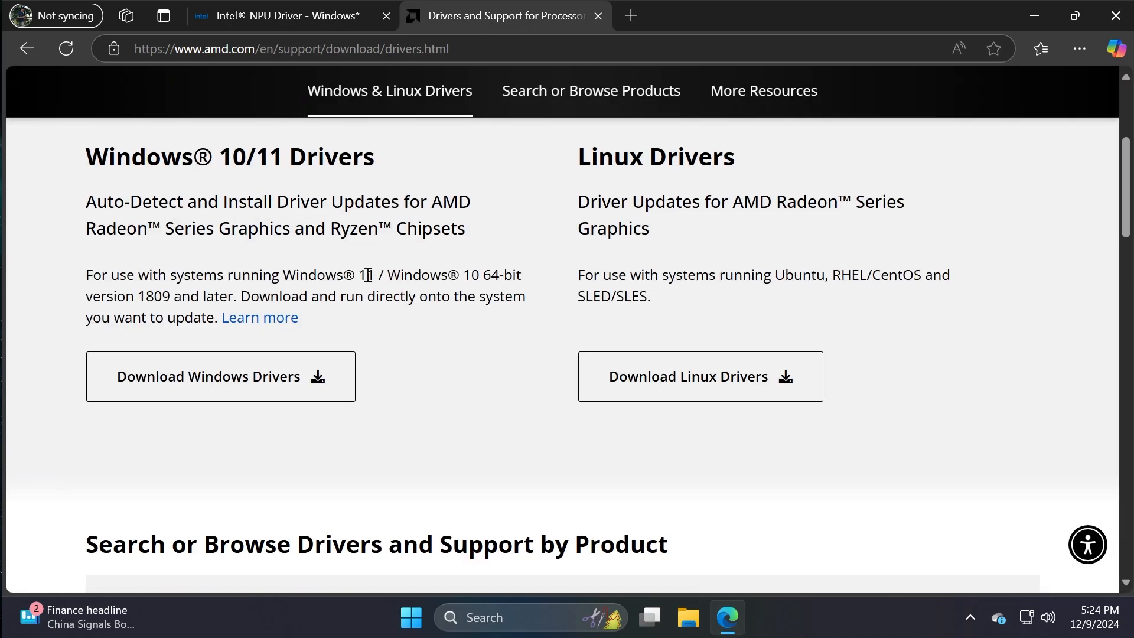
scroll(up, 3)
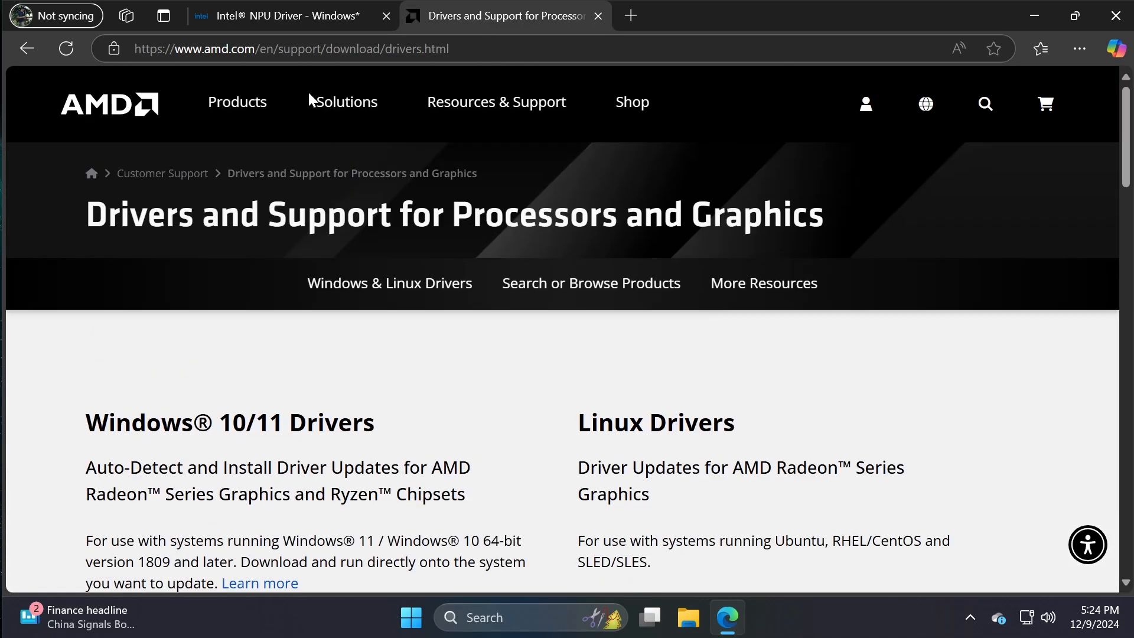
mouse_move(383, 368)
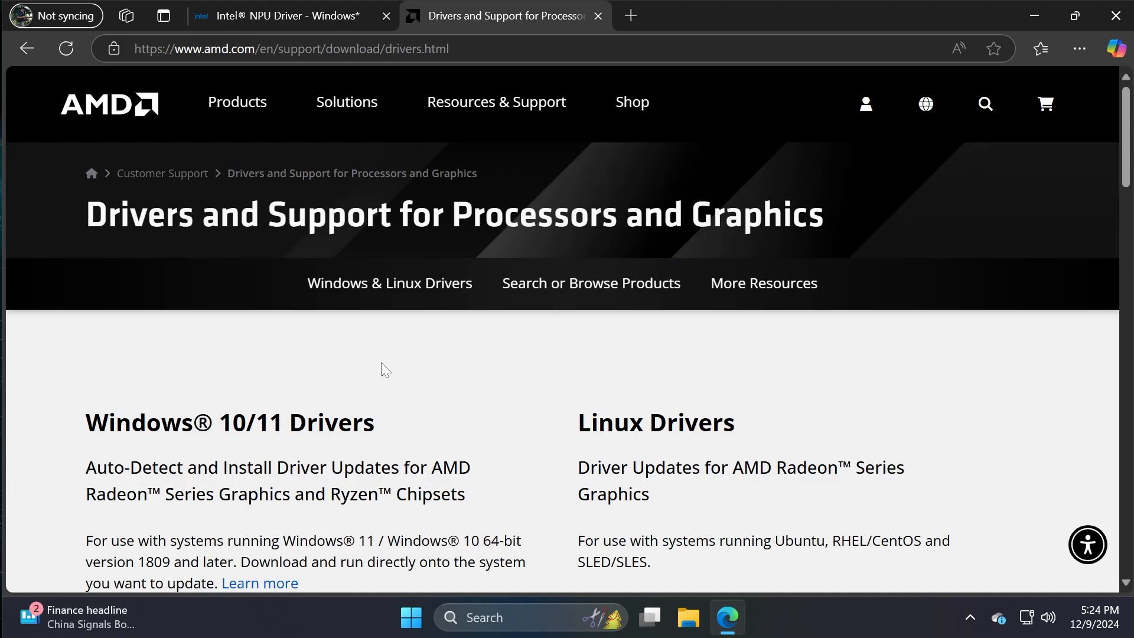
mouse_move(290, 15)
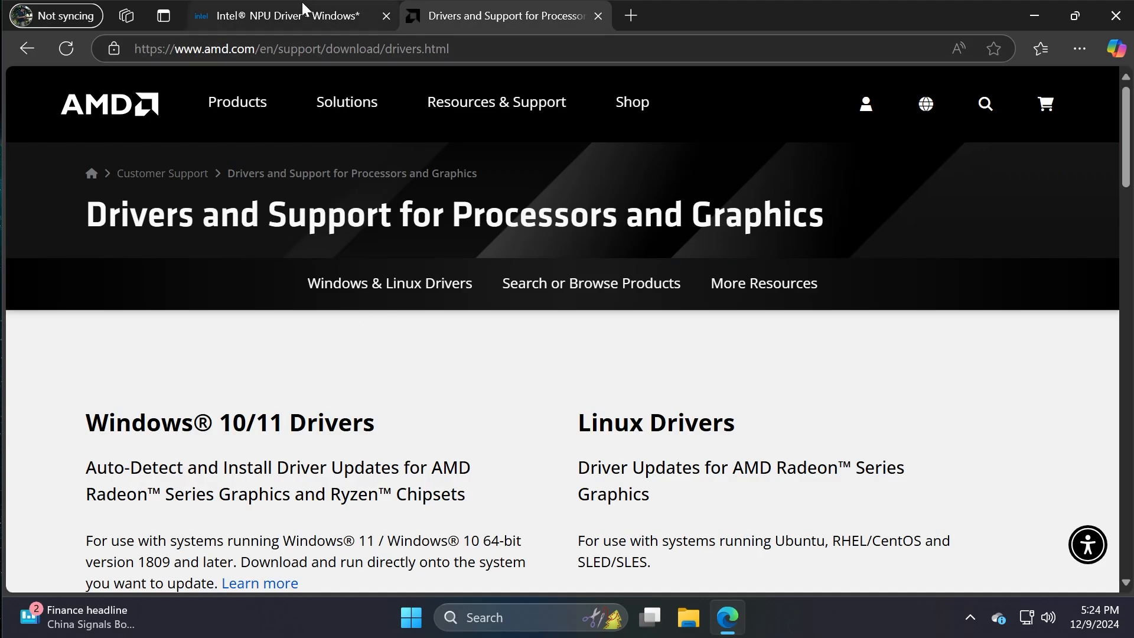
mouse_move(307, 411)
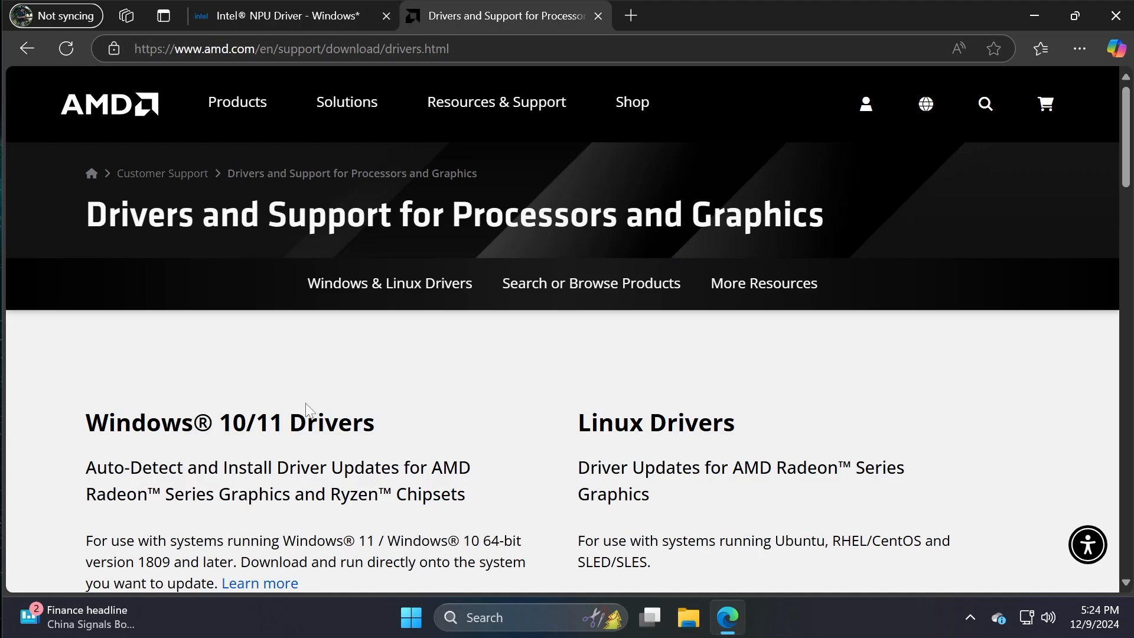
mouse_move(351, 418)
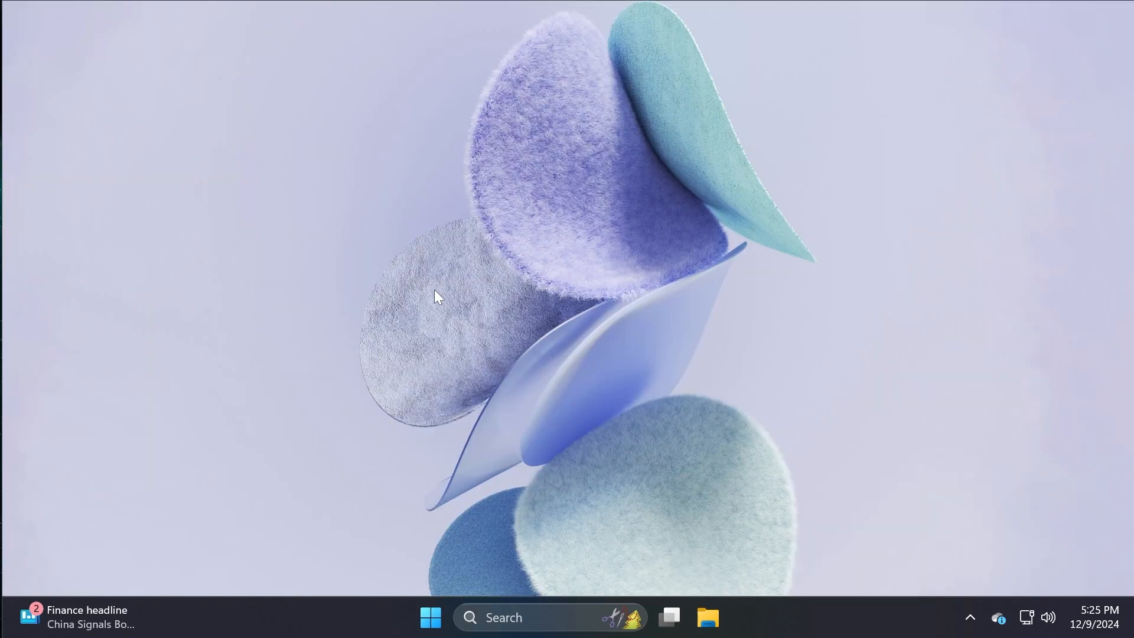
Launch Click to Do over the PDF article to show Copy, Summarize and Rewrite actions
click(668, 616)
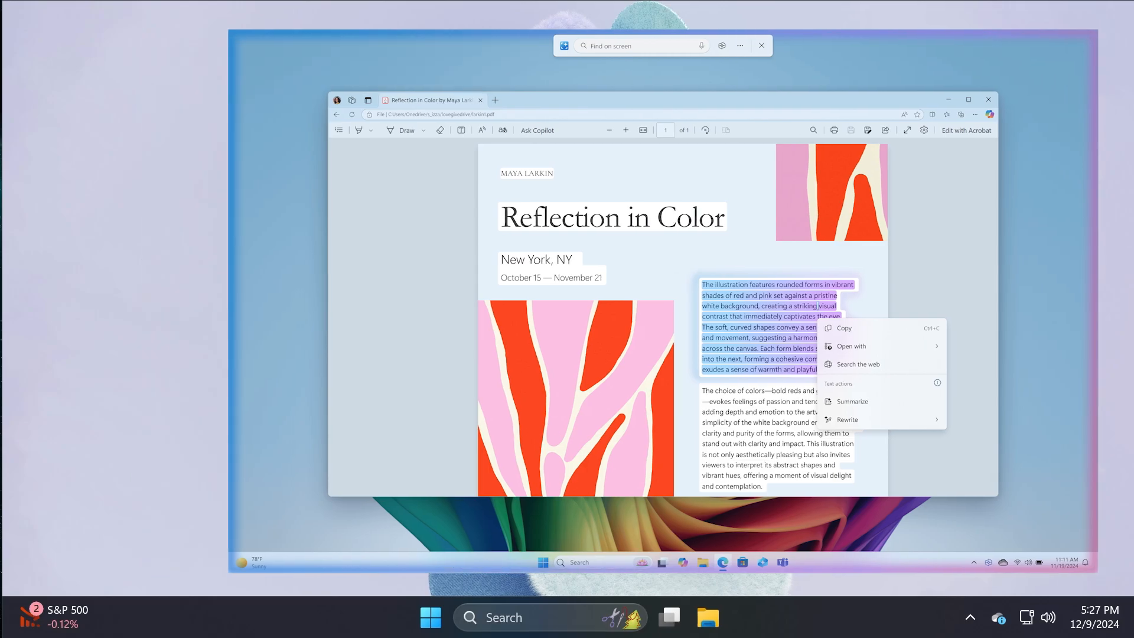
Dismiss the Click to Do overlay over the PDF, leaving the desktop with no windows
click(988, 100)
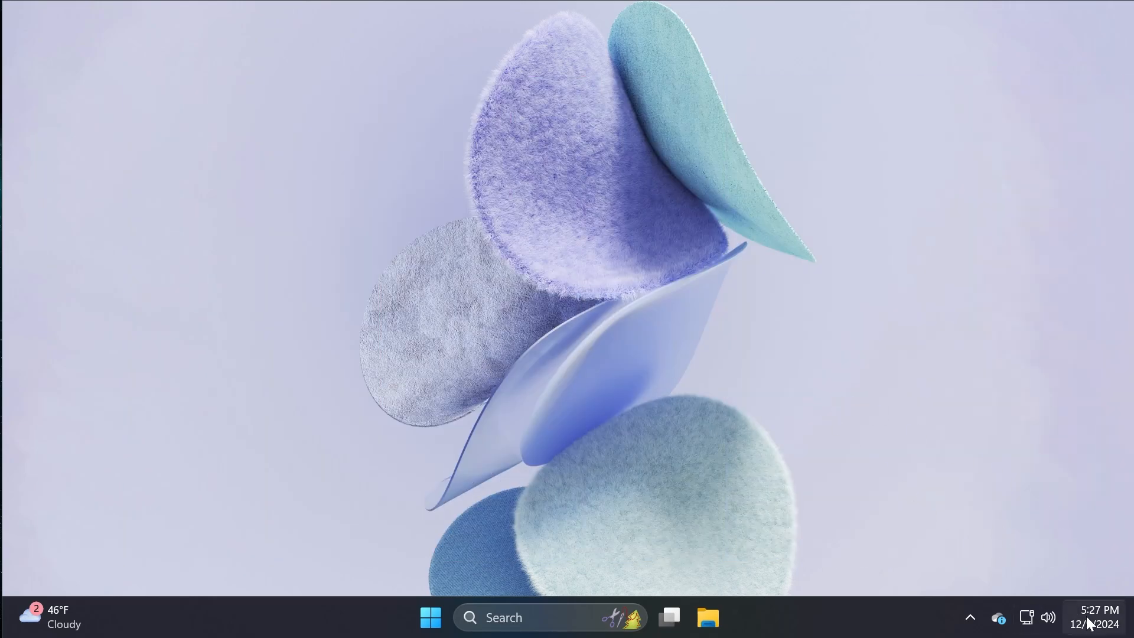
mouse_move(1089, 622)
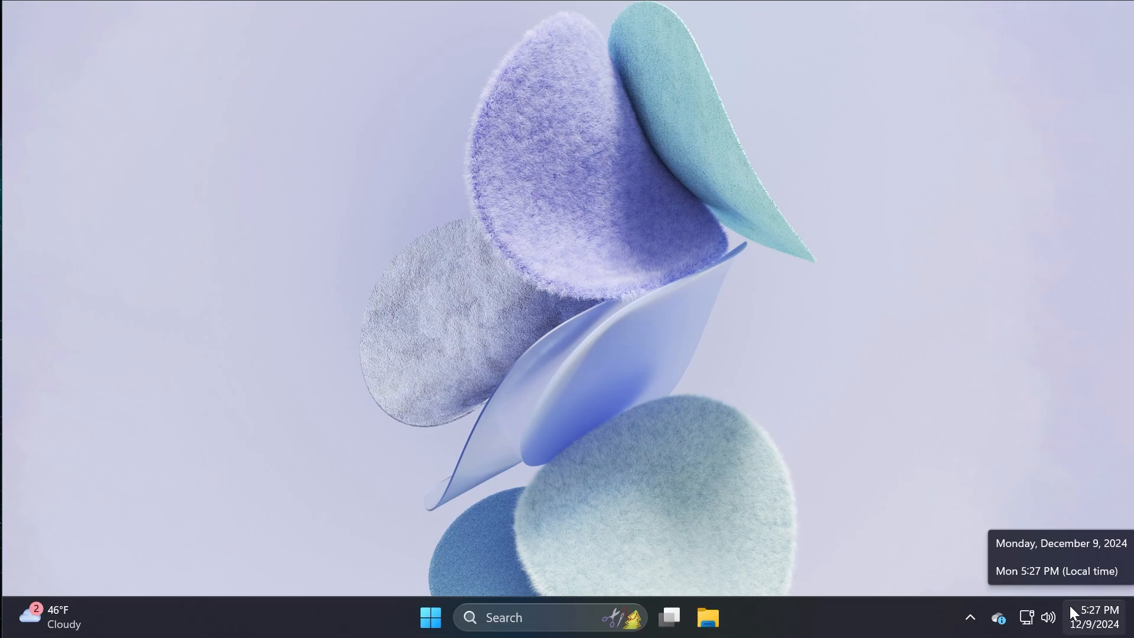
mouse_move(683, 368)
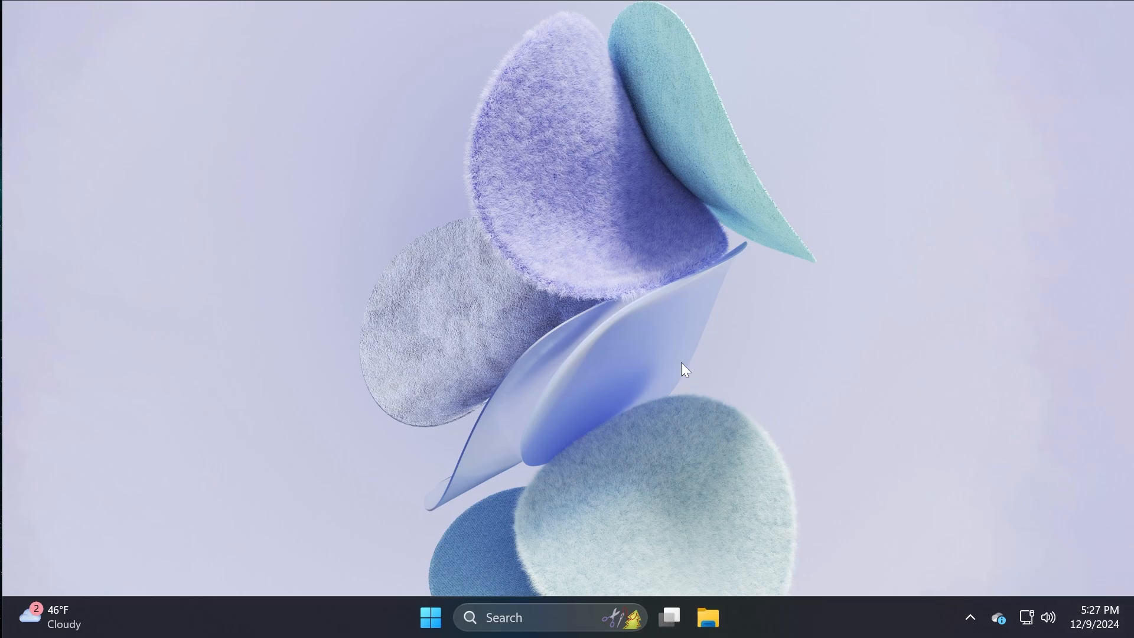
mouse_move(592, 360)
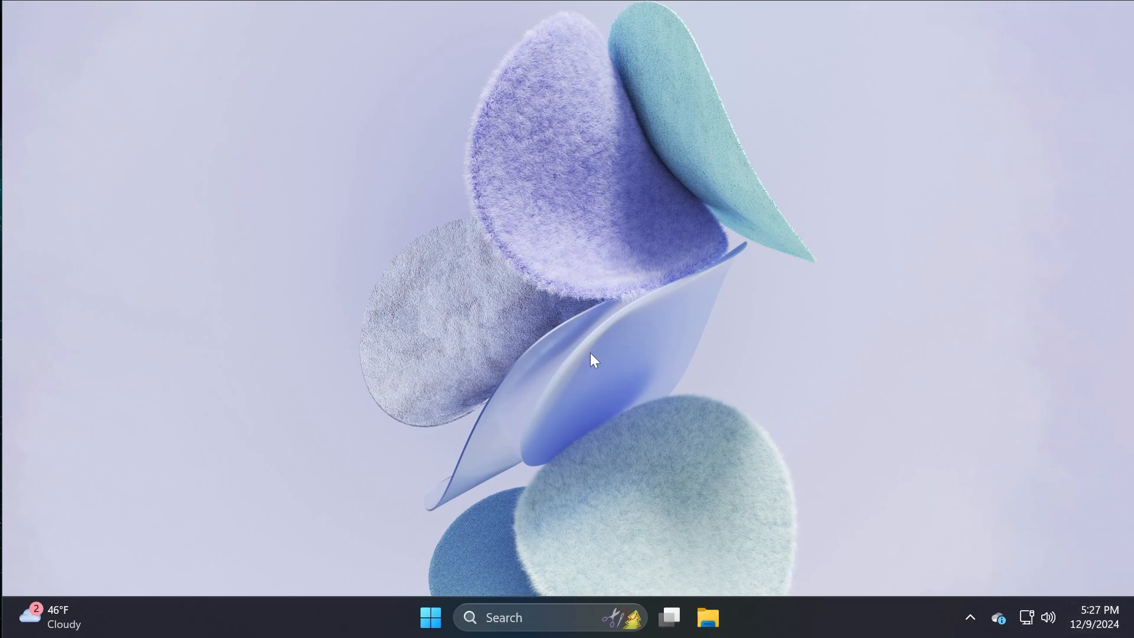
mouse_move(669, 354)
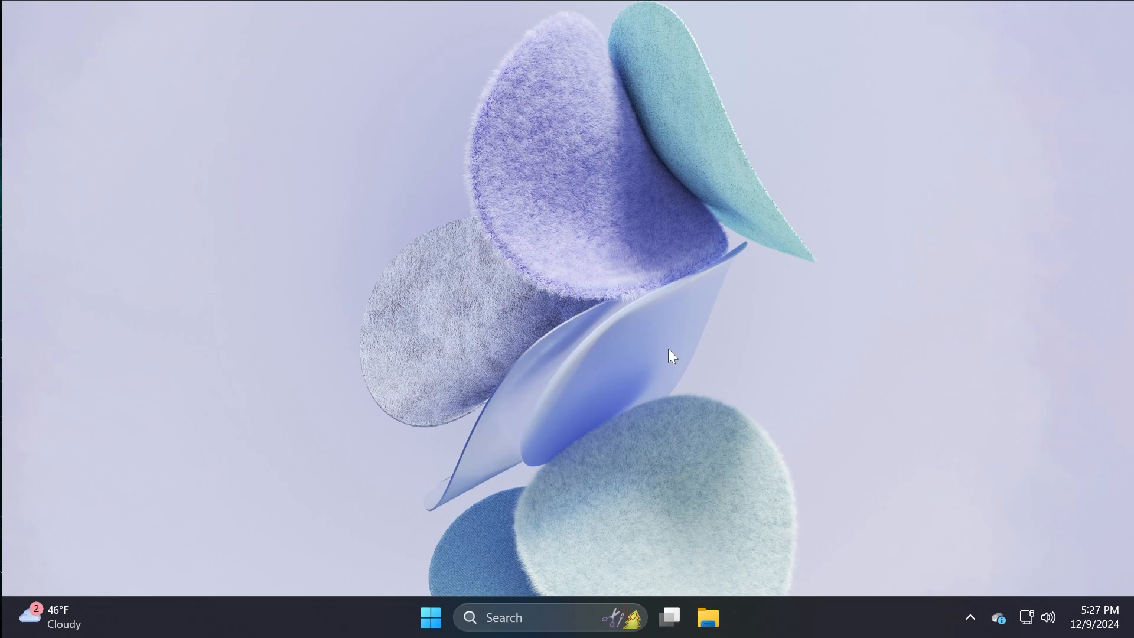
mouse_move(509, 249)
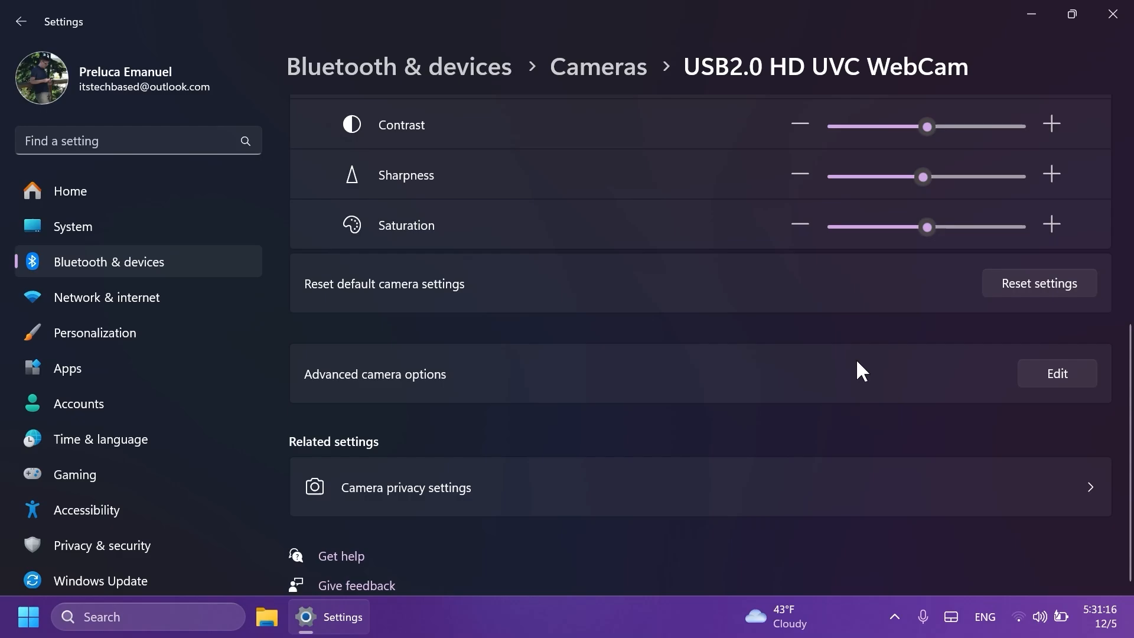
Open the USB webcam's advanced camera options showing multiple apps allowed to use the camera
click(1055, 373)
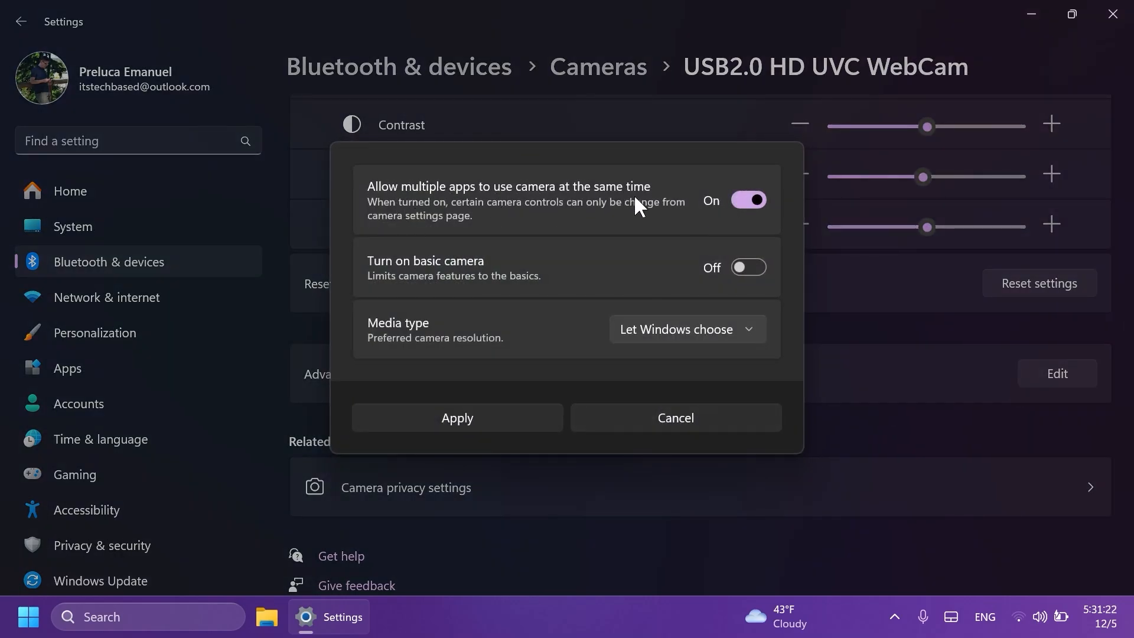
mouse_move(685, 340)
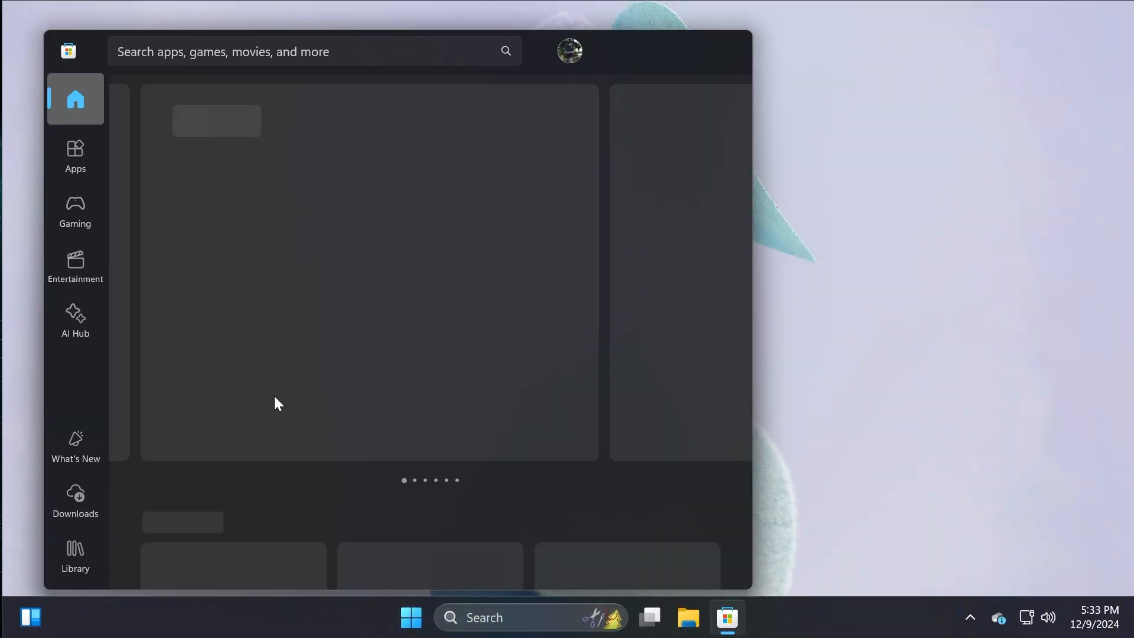
Run Get updates from the Store's Downloads page, then close the Store window
click(75, 498)
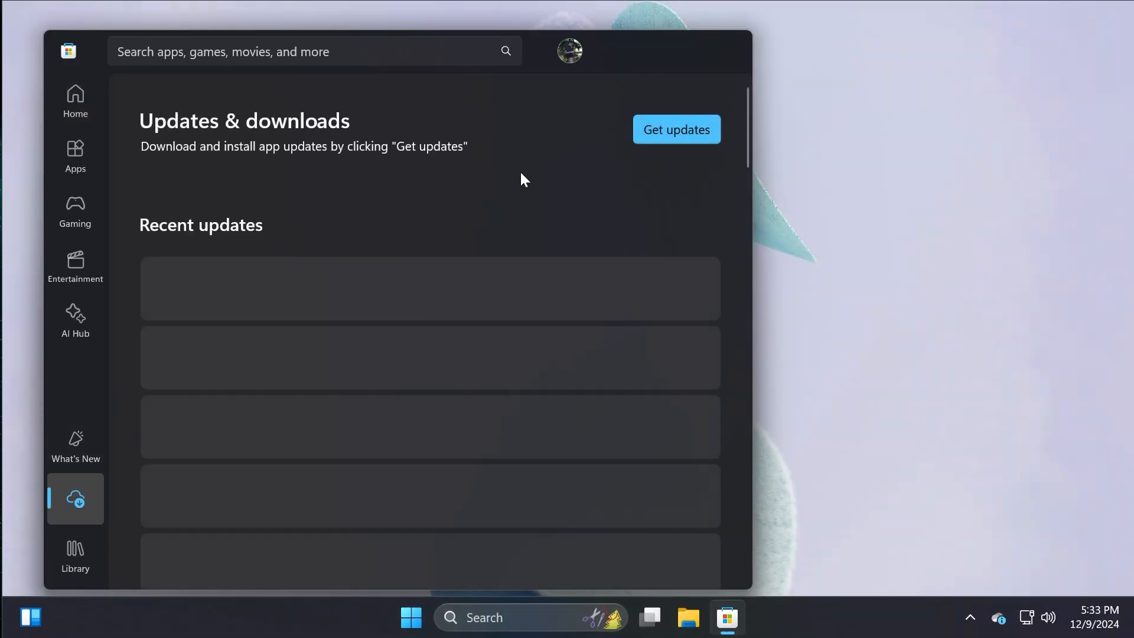
click(676, 129)
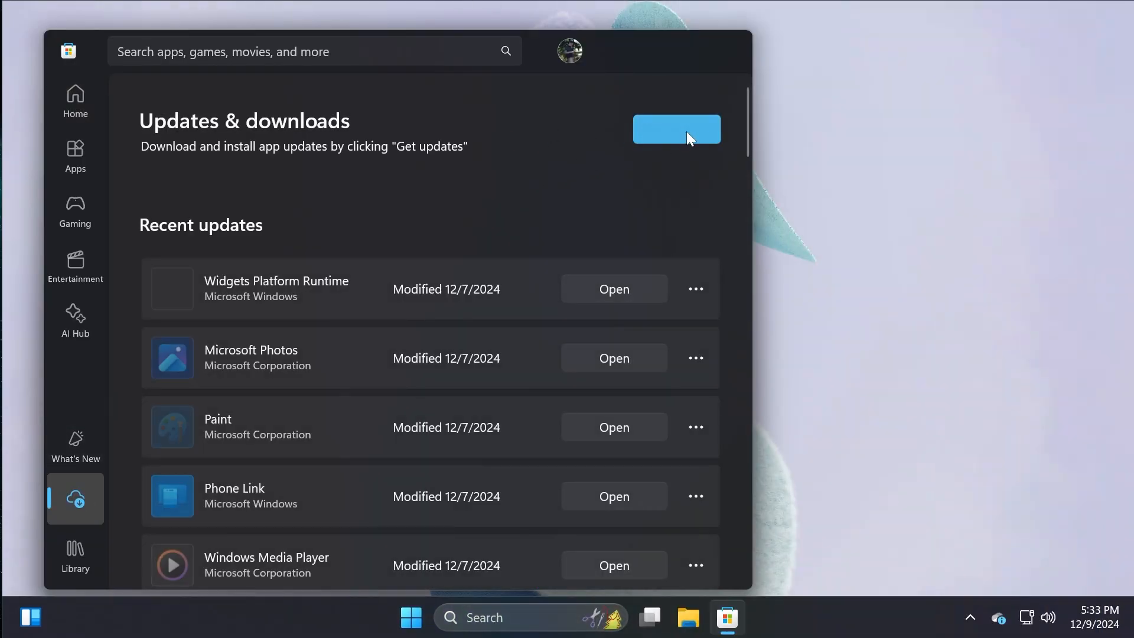
click(675, 129)
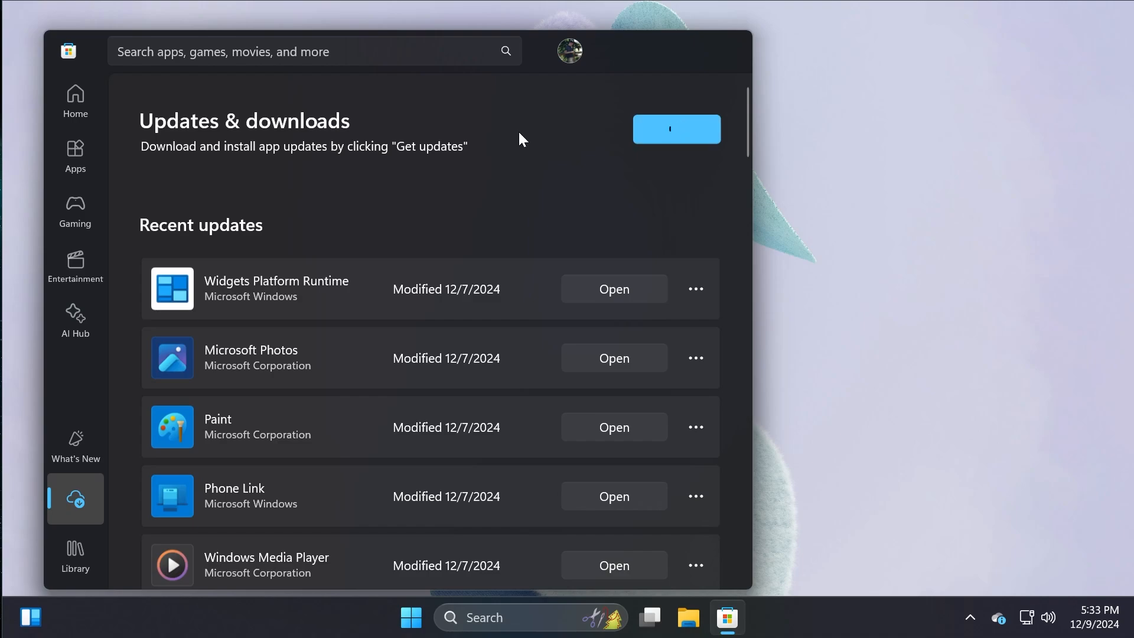
click(675, 129)
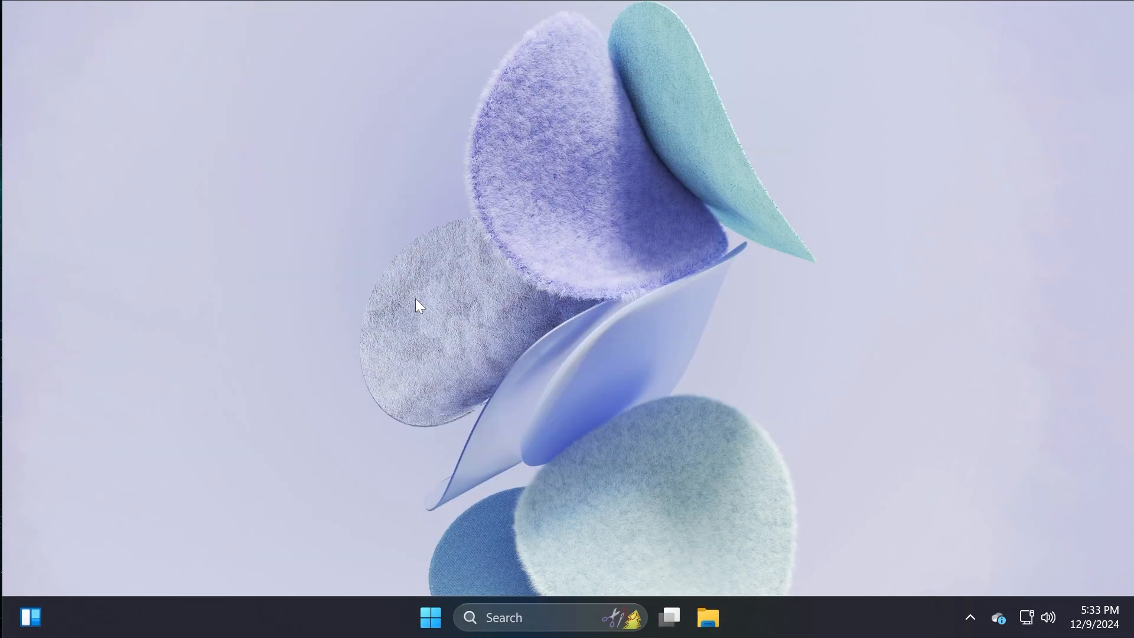
mouse_move(896, 575)
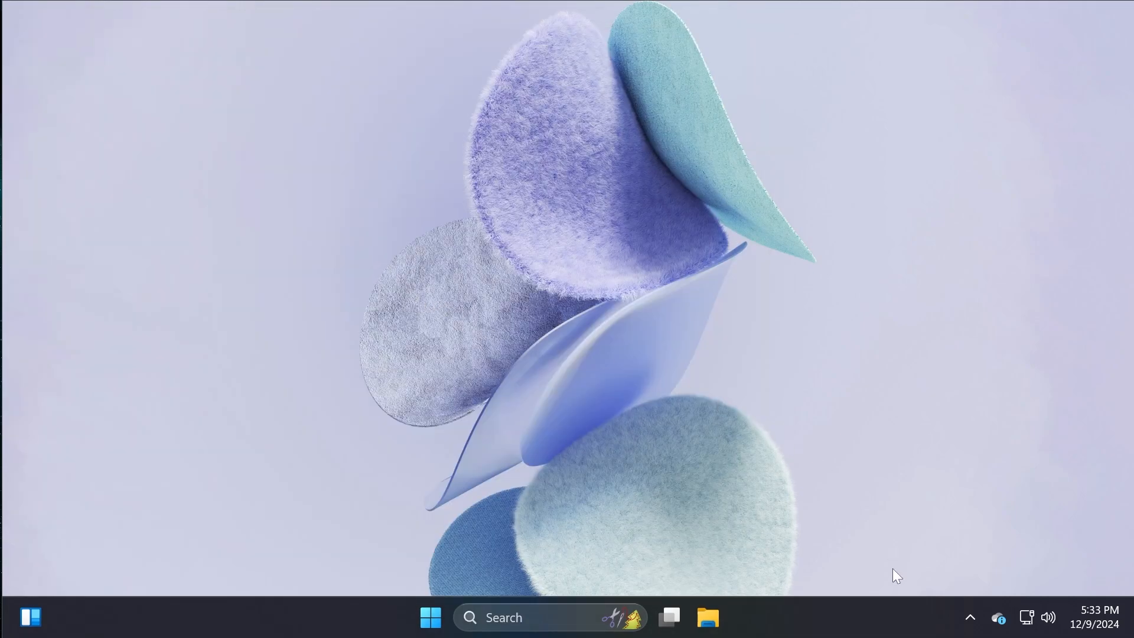
mouse_move(881, 618)
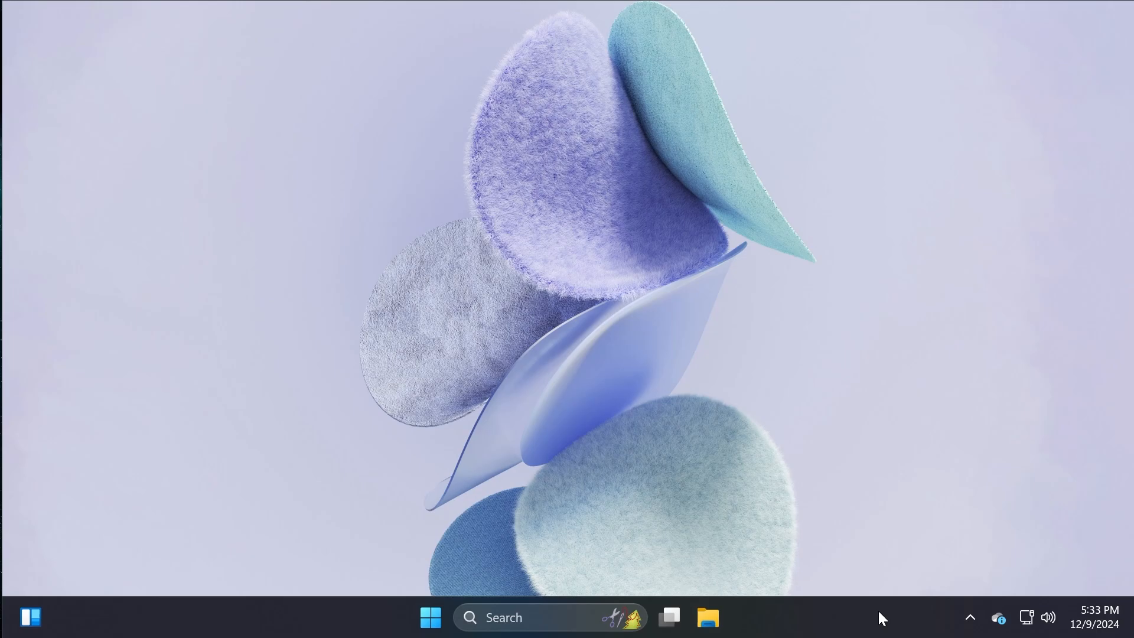
mouse_move(805, 505)
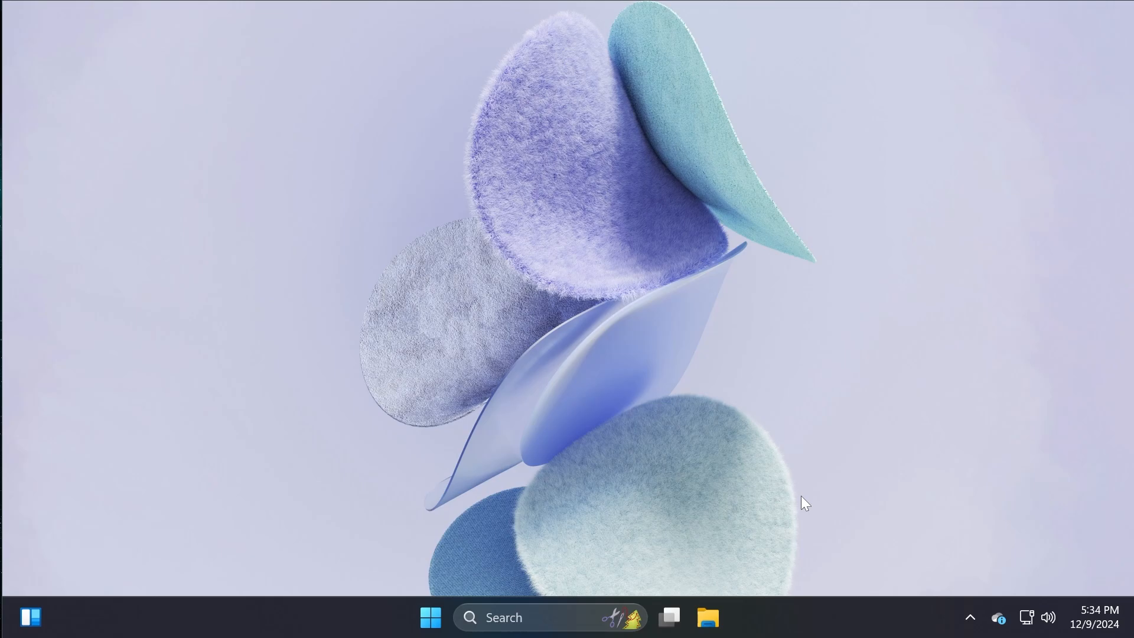
mouse_move(512, 269)
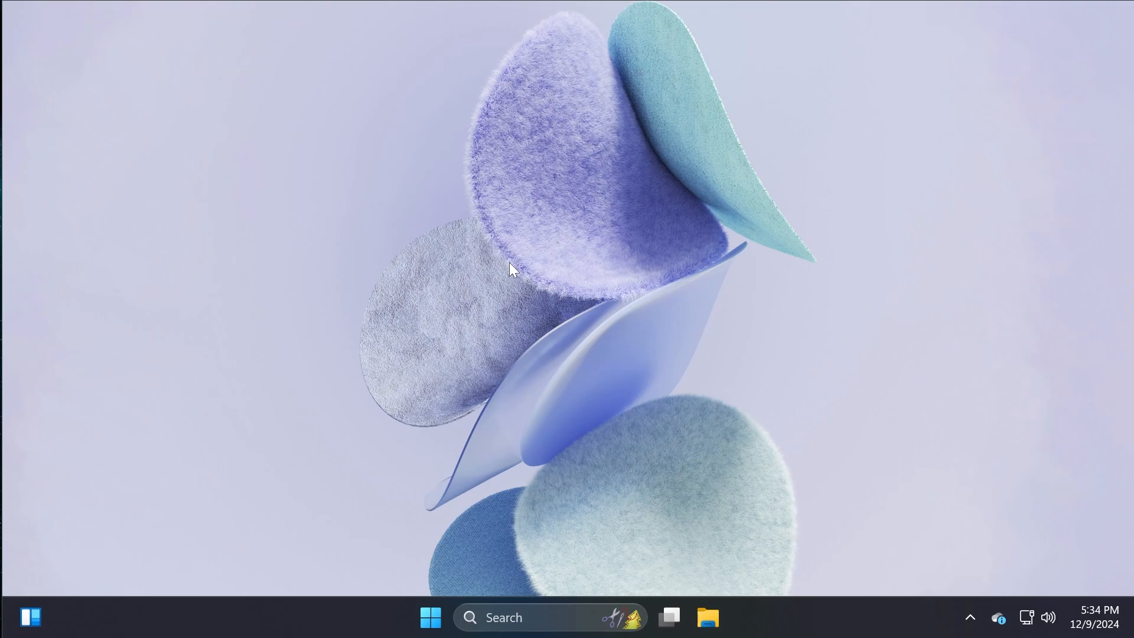
mouse_move(468, 298)
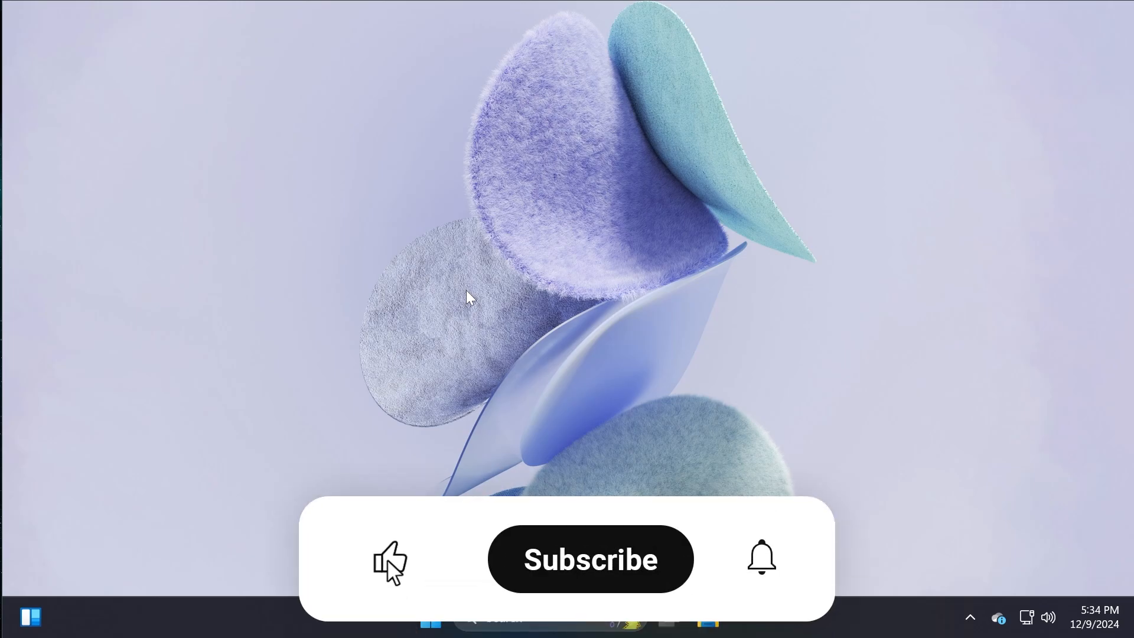
click(589, 559)
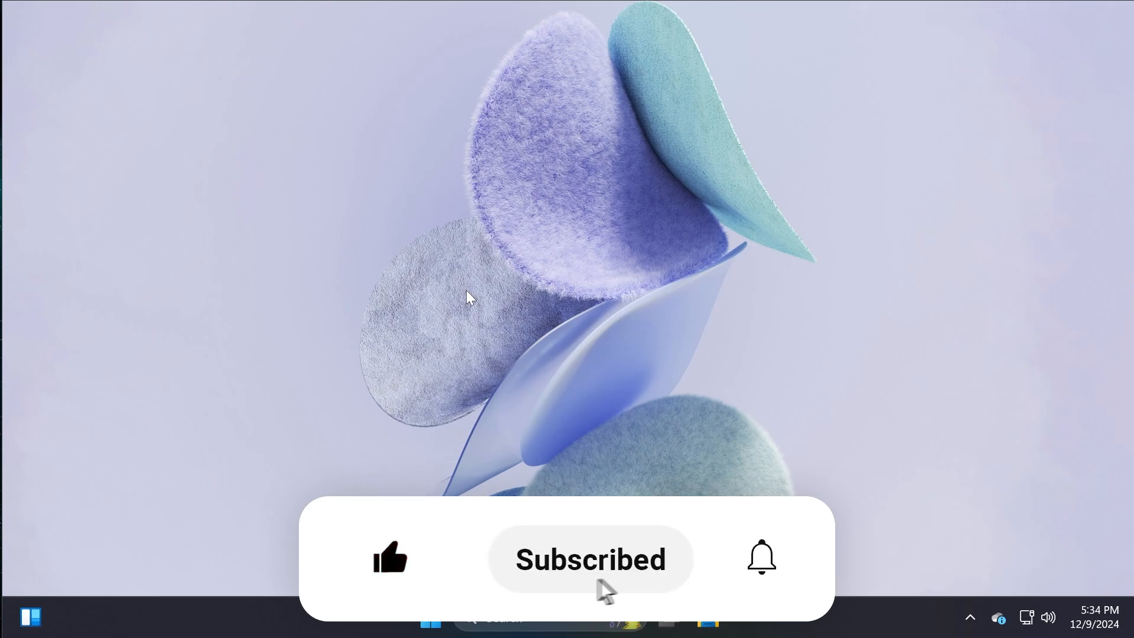
click(760, 558)
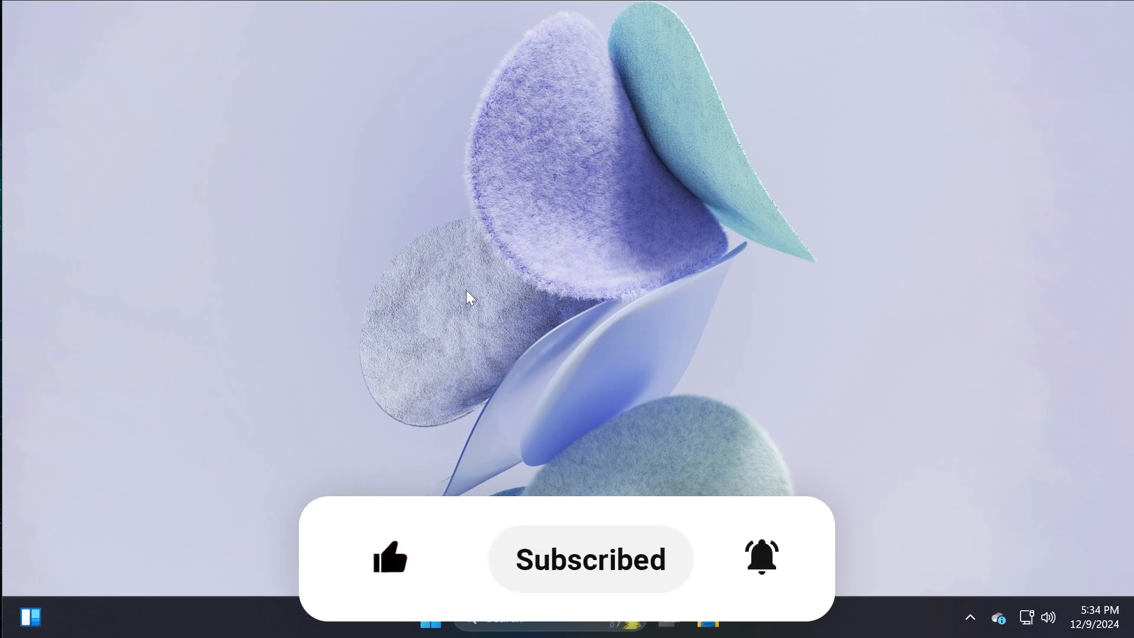